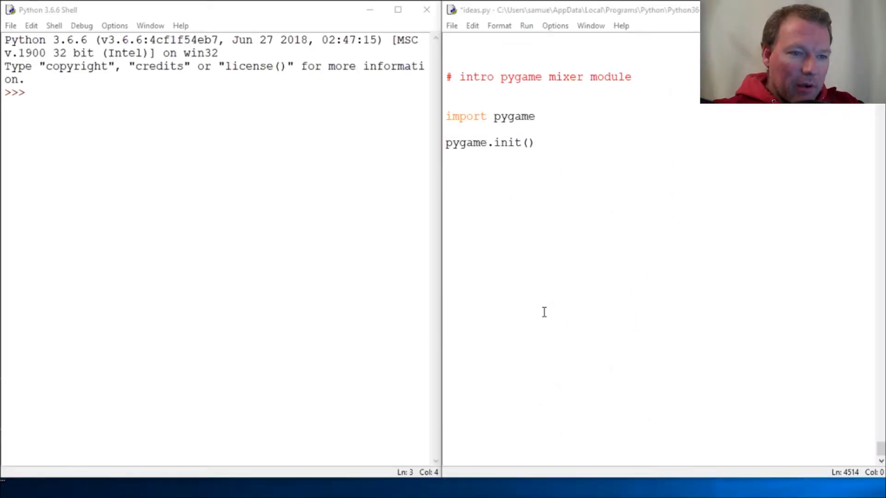
Save and run ideas.py so the shell shows pygame 1.9.4 and its community greeting
{"action": "key", "text": "Enter"}
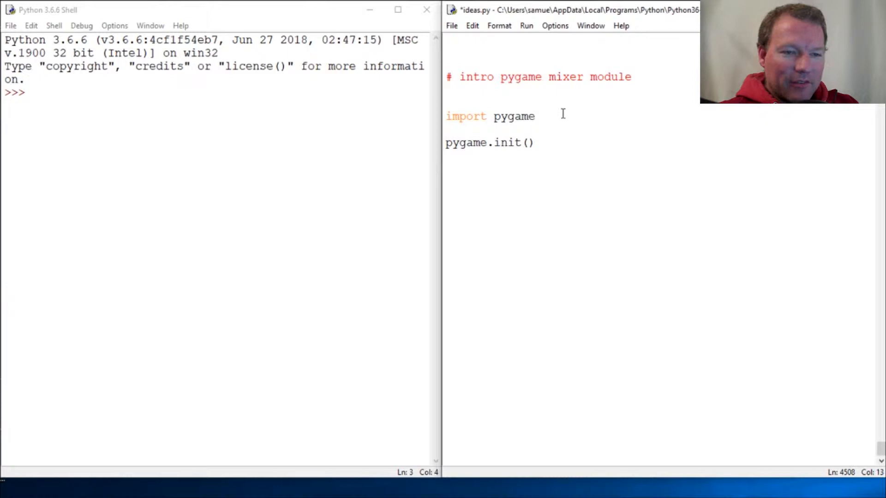
{"action": "left_click", "coordinate": [534, 116]}
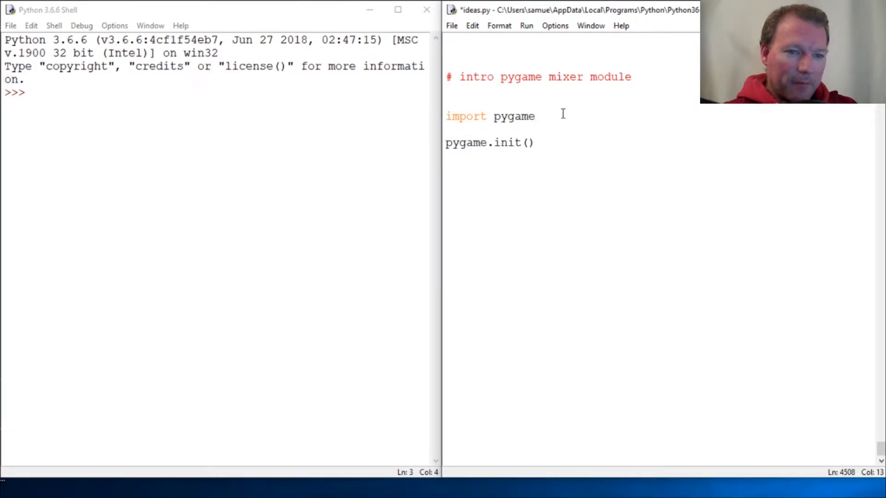
{"action": "left_click", "coordinate": [535, 116]}
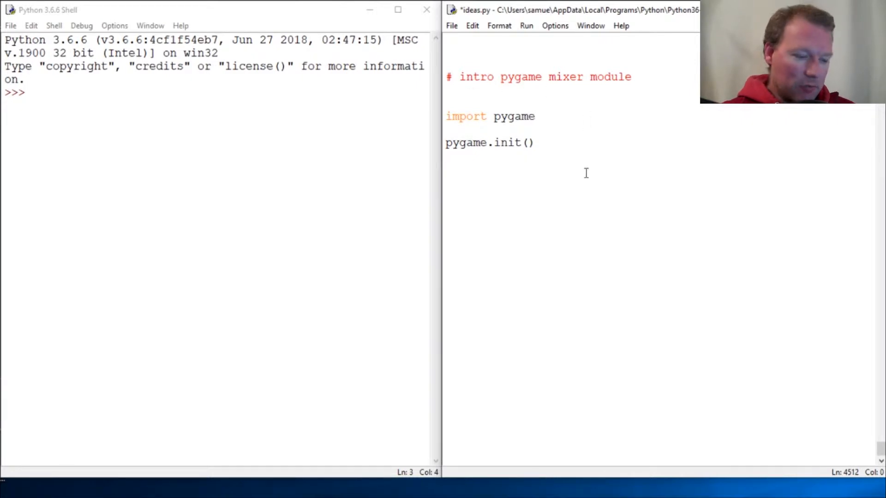
{"action": "key", "text": "F5"}
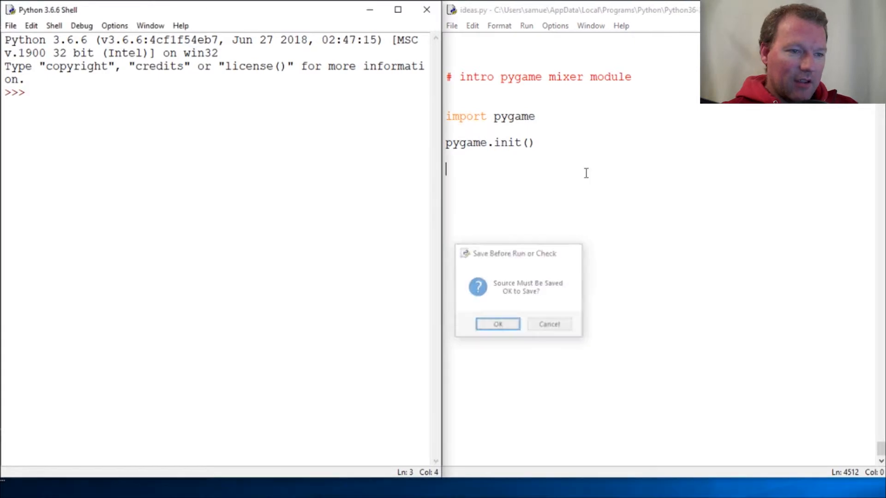
{"action": "left_click", "coordinate": [497, 324]}
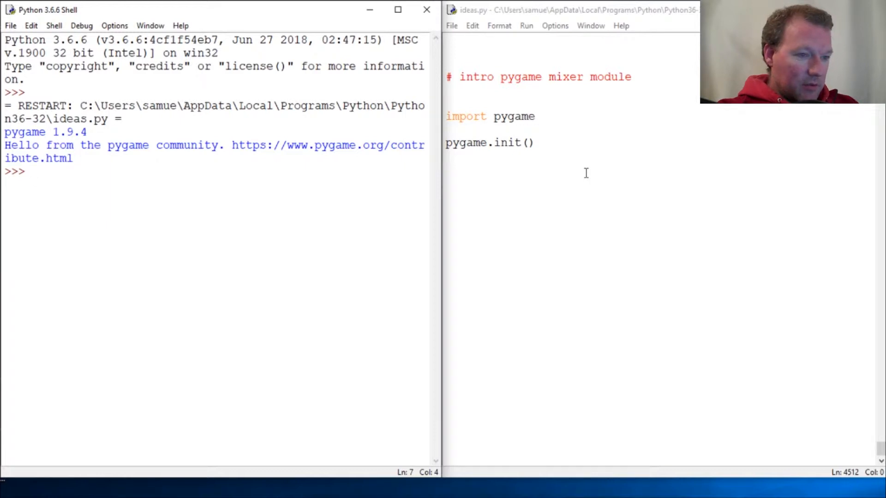
Enter help(pygame.mixer) in the shell to display the mixer module documentation
{"action": "type", "text": "dir"}
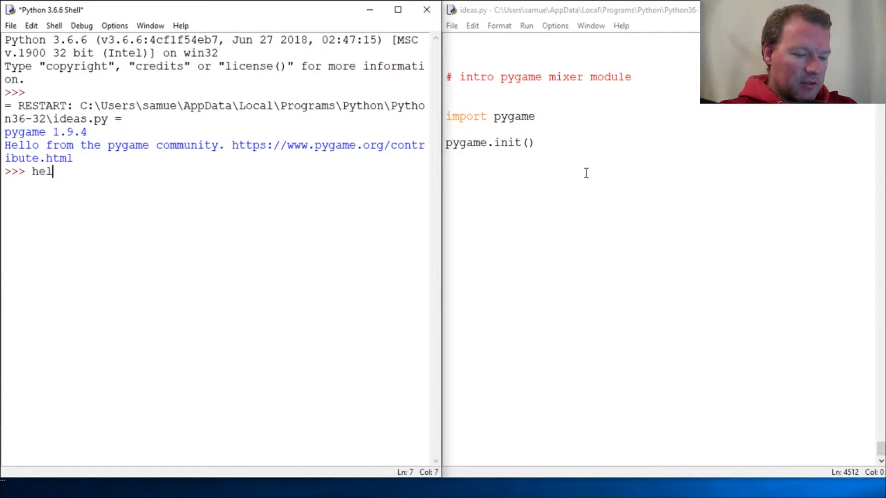
{"action": "type", "text": "p(g"}
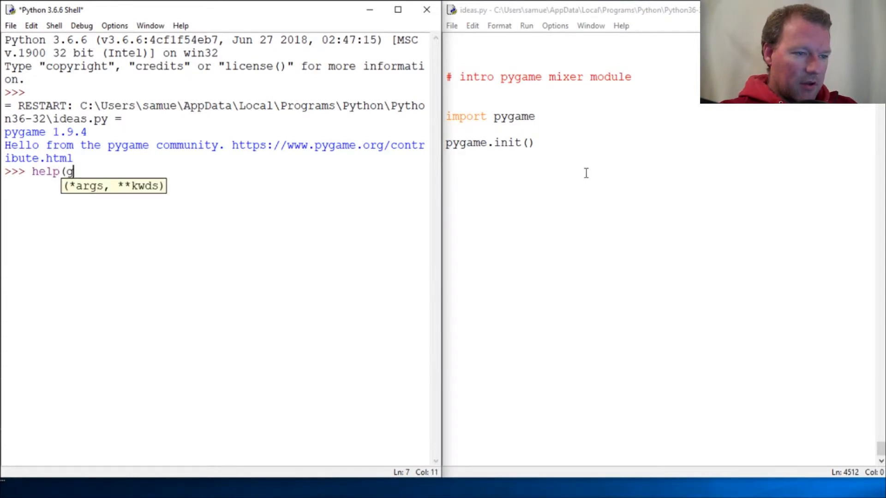
{"action": "type", "text": "ygame."}
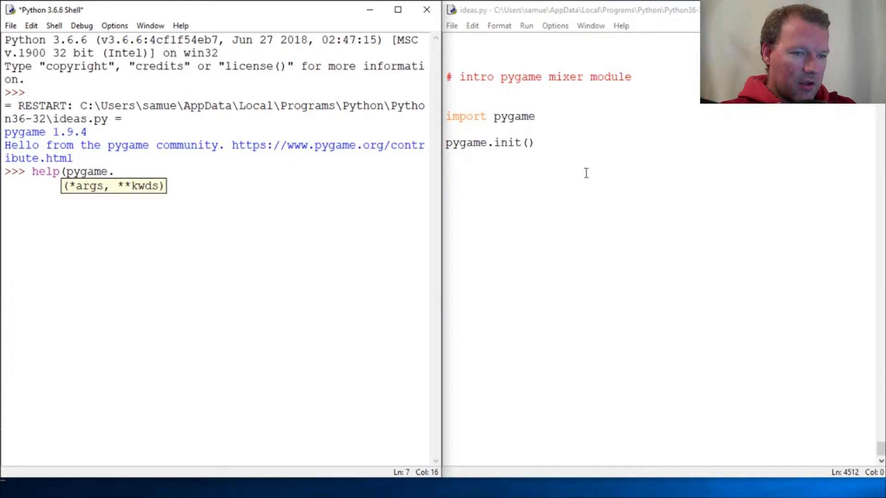
{"action": "type", "text": "mixer"}
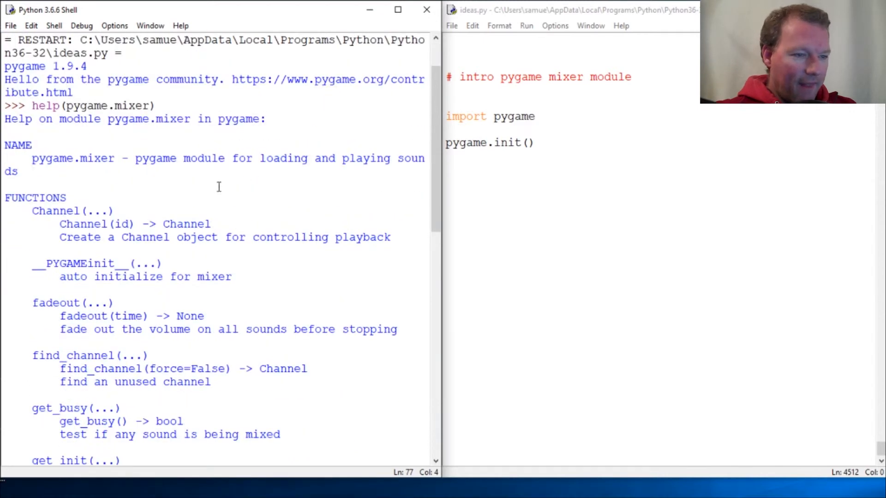
{"action": "mouse_move", "coordinate": [373, 173]}
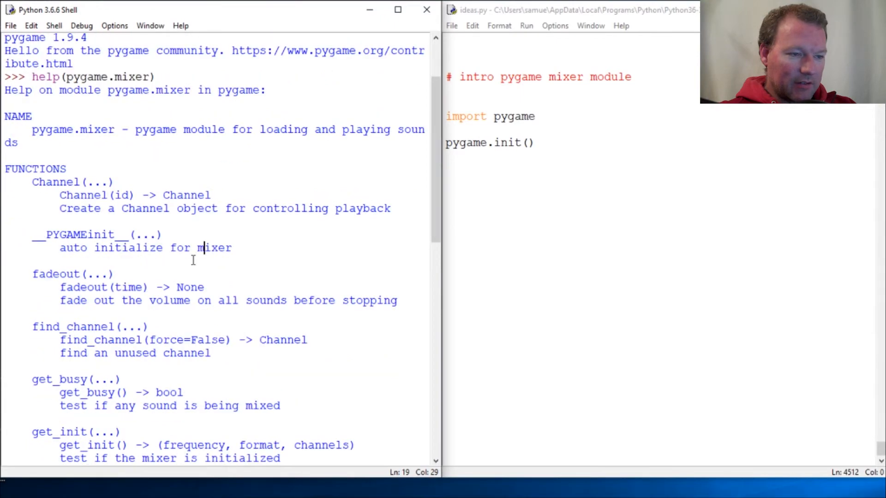
{"action": "scroll", "scroll_direction": "down", "scroll_amount": 3}
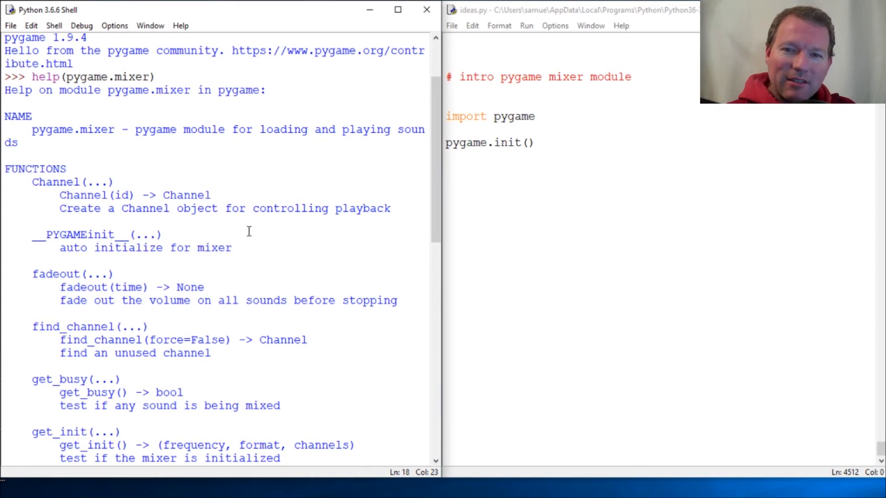
{"action": "left_click", "coordinate": [162, 235]}
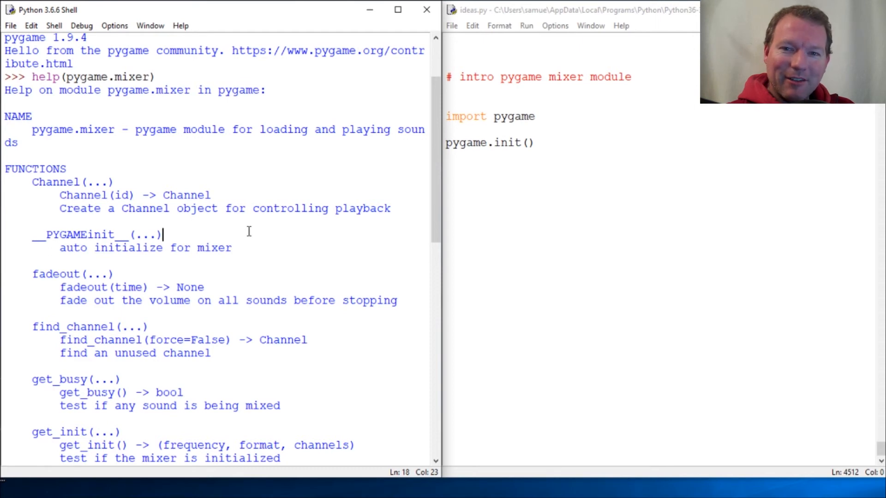